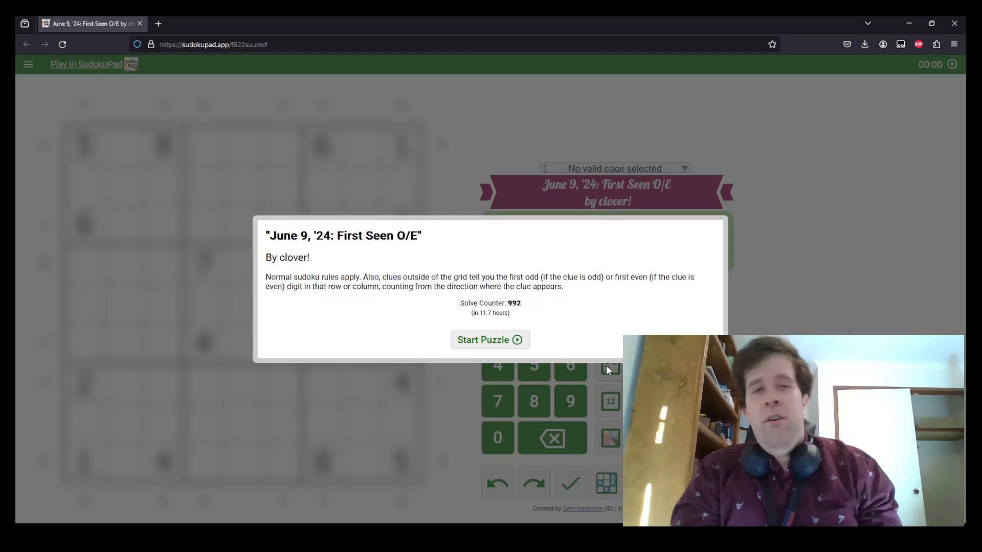
Start the First Seen O/E puzzle and inspect the top-left corner cells and clues.
click(490, 339)
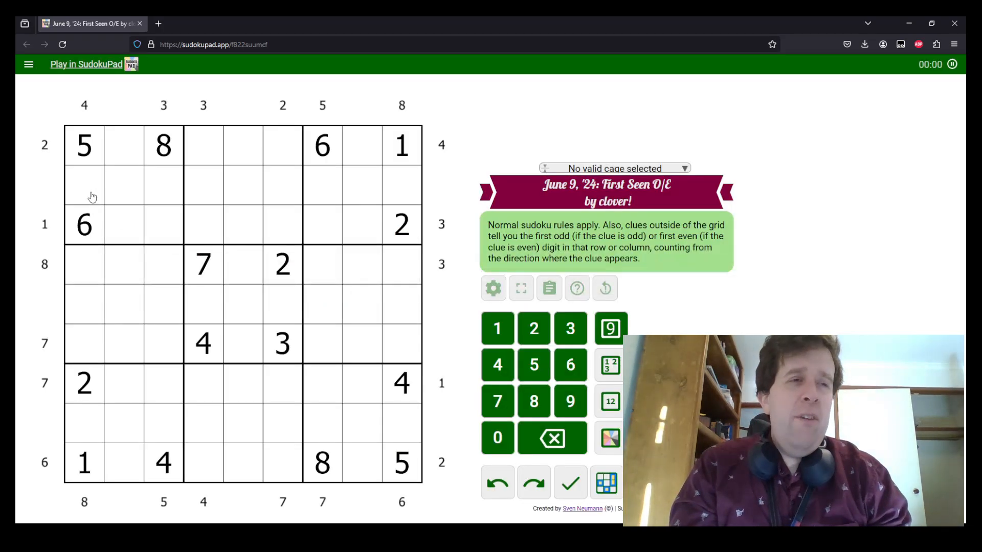
click(103, 145)
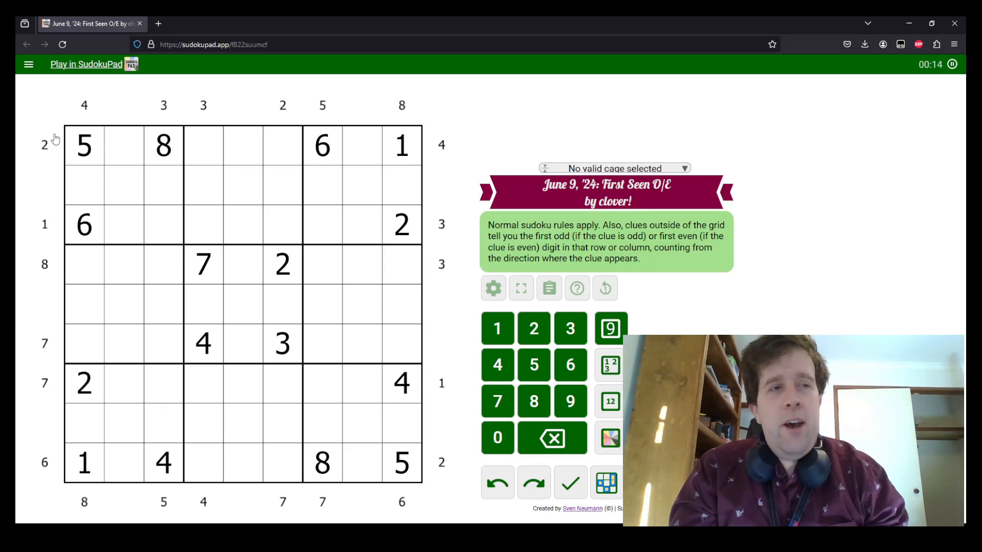
click(202, 145)
text(3)
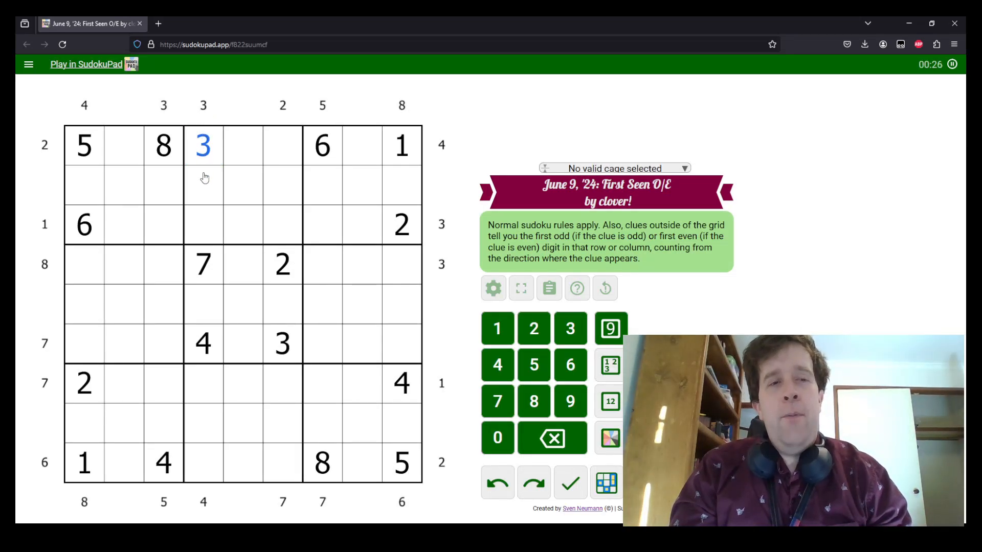
click(202, 145)
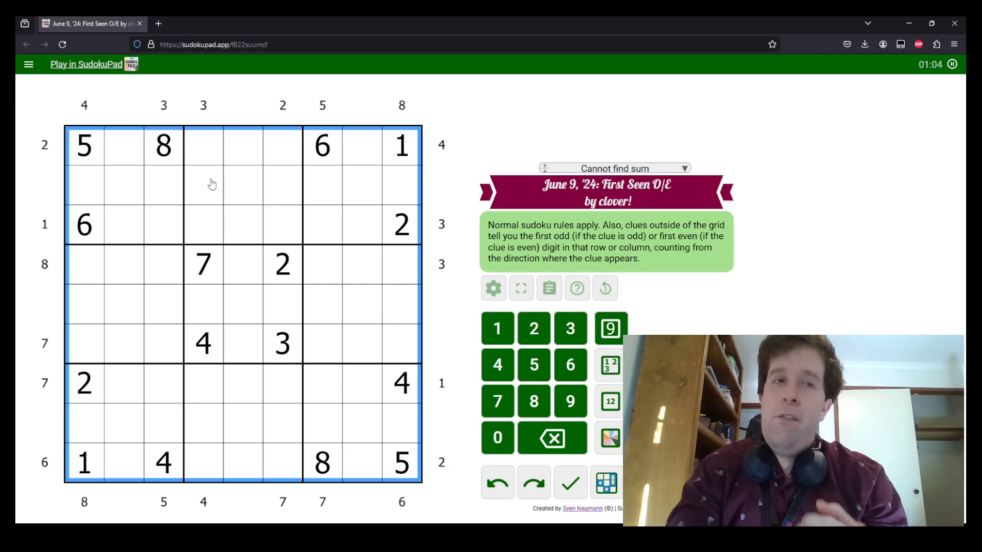
Enter 2 and 4 beside the top-left corner, with the matching even digits at the other corners.
click(84, 145)
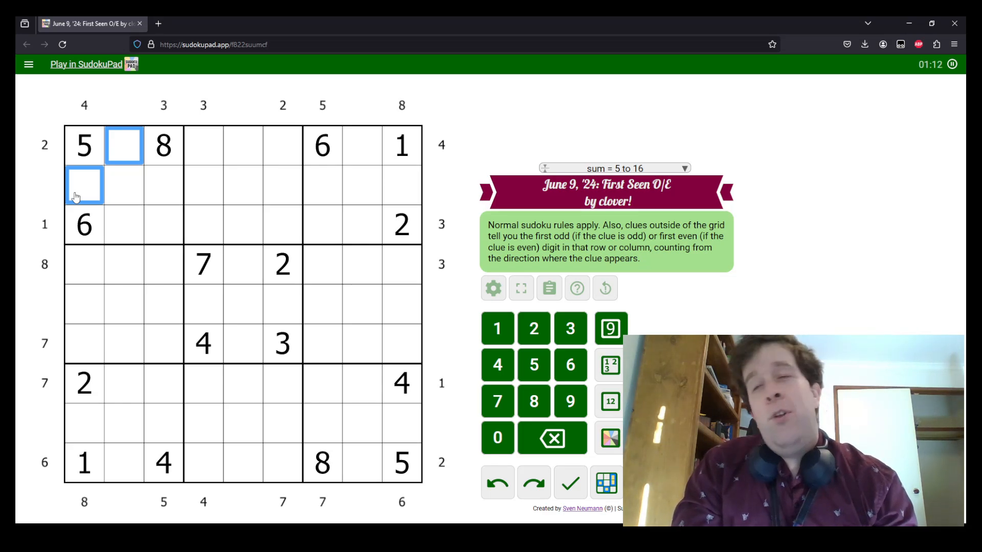
mouse_move(129, 171)
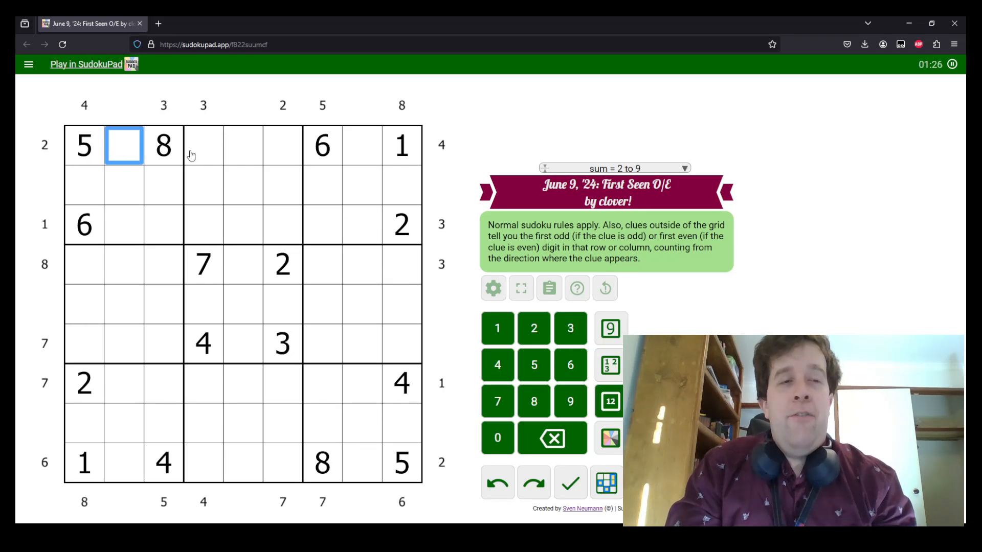
click(203, 145)
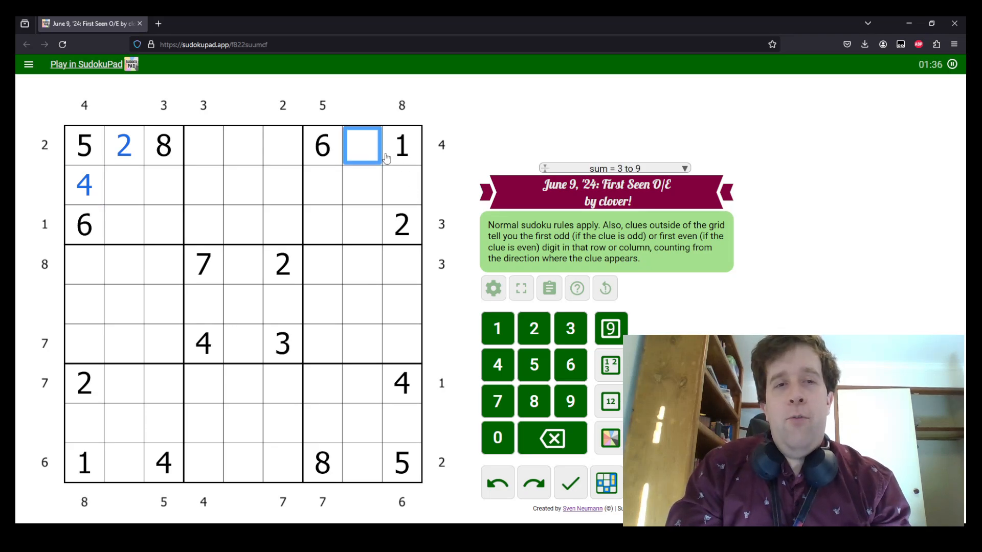
text(4)
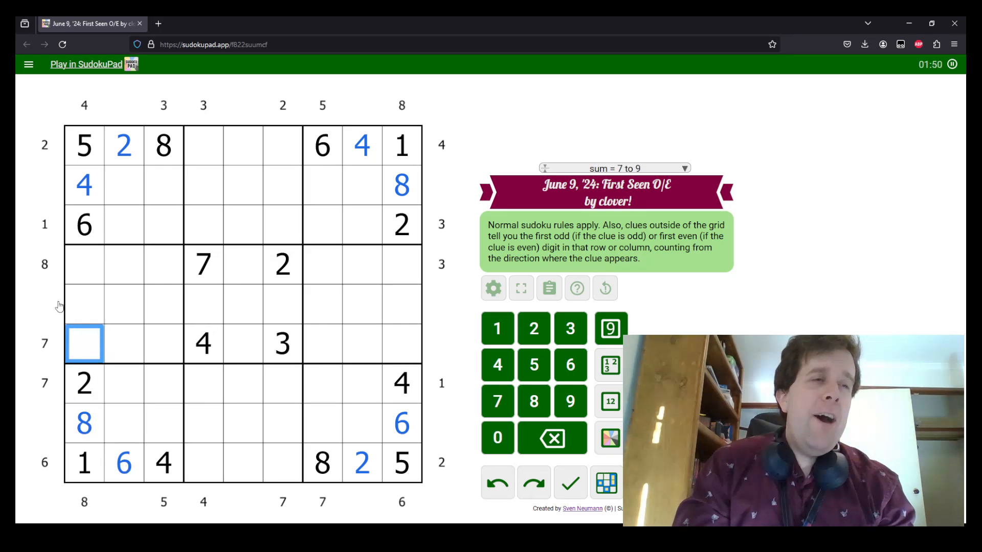
Fill the remaining cells of all four corner 3x3 boxes and check the corner totals.
click(124, 224)
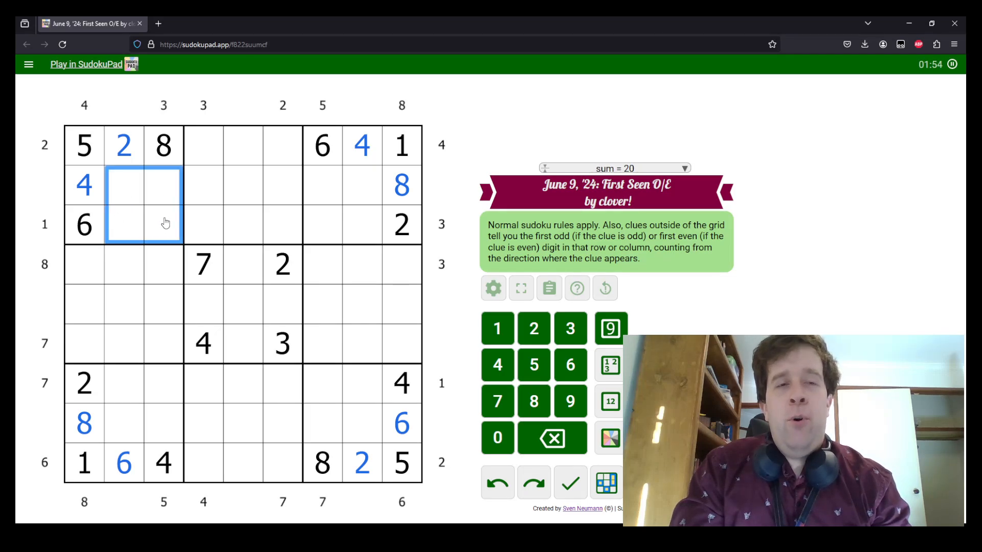
click(322, 185)
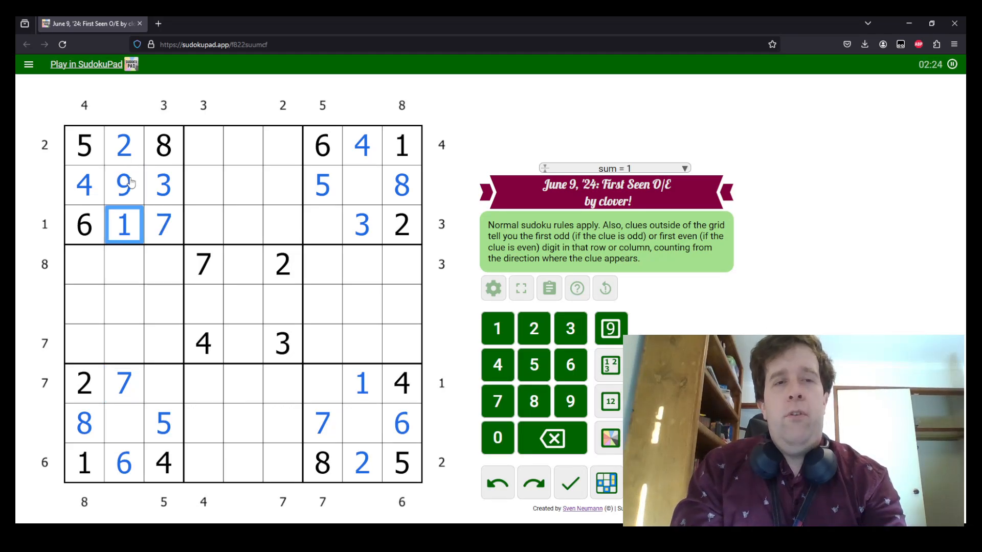
click(361, 185)
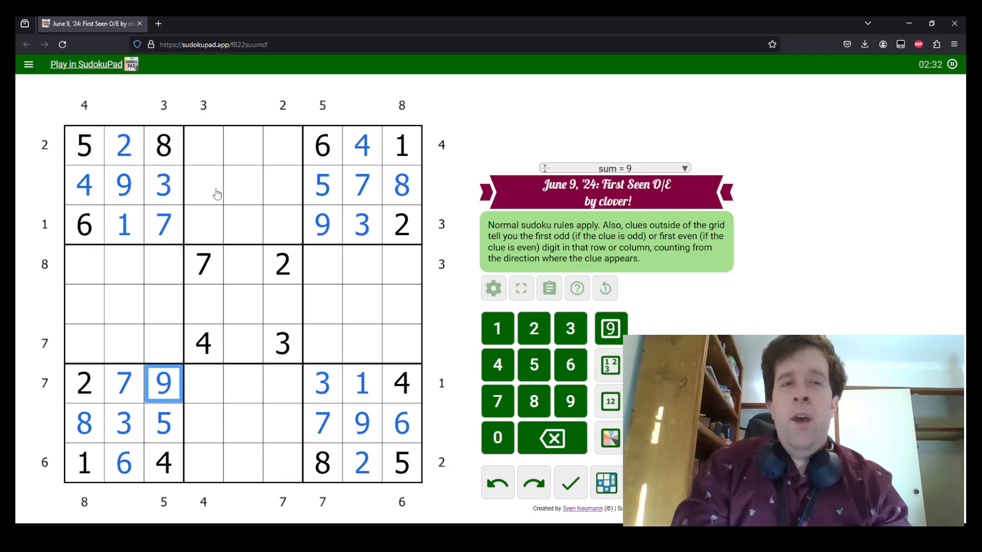
click(202, 146)
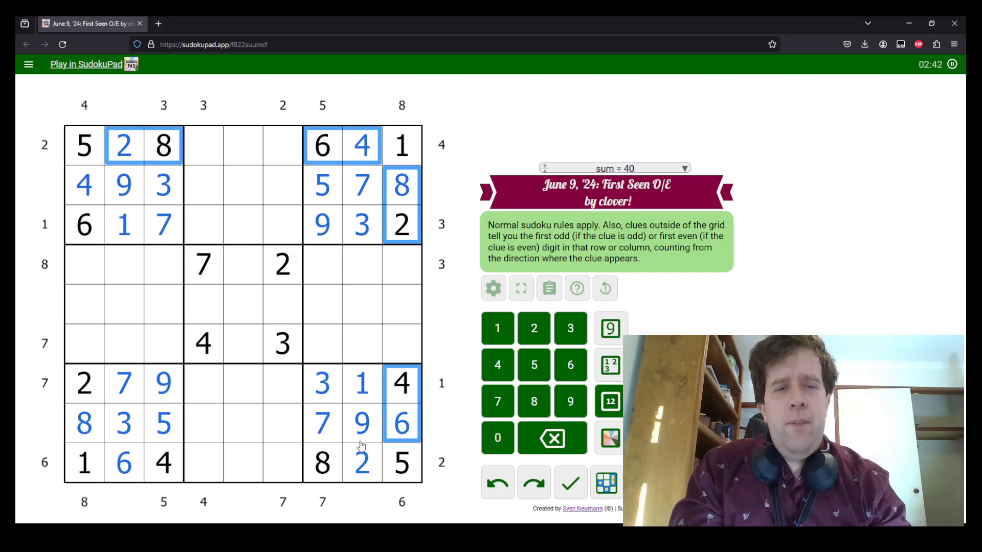
Enter 3, 7, 9 in row 1, 3 and 7 in row 9, and a 3 and 7 in edge cells.
click(162, 462)
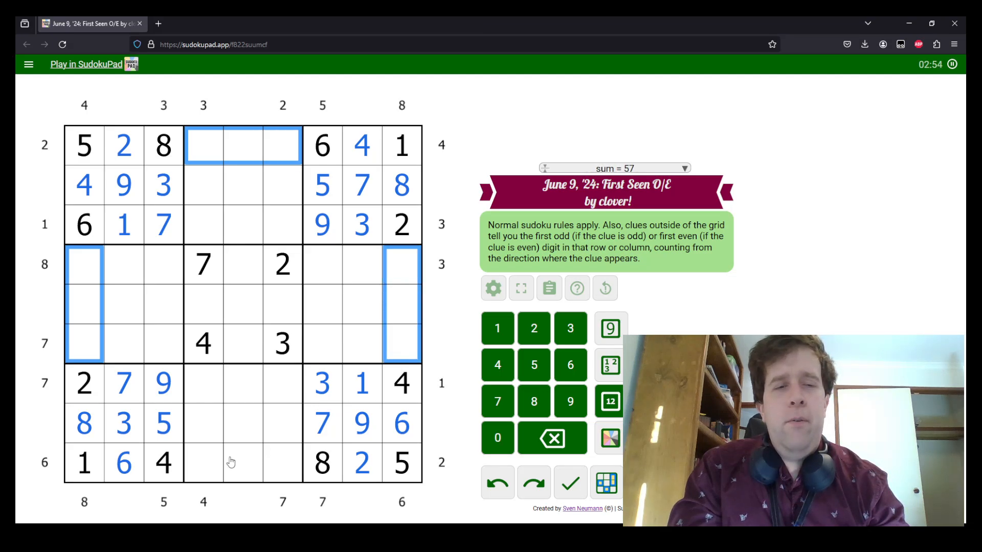
click(244, 462)
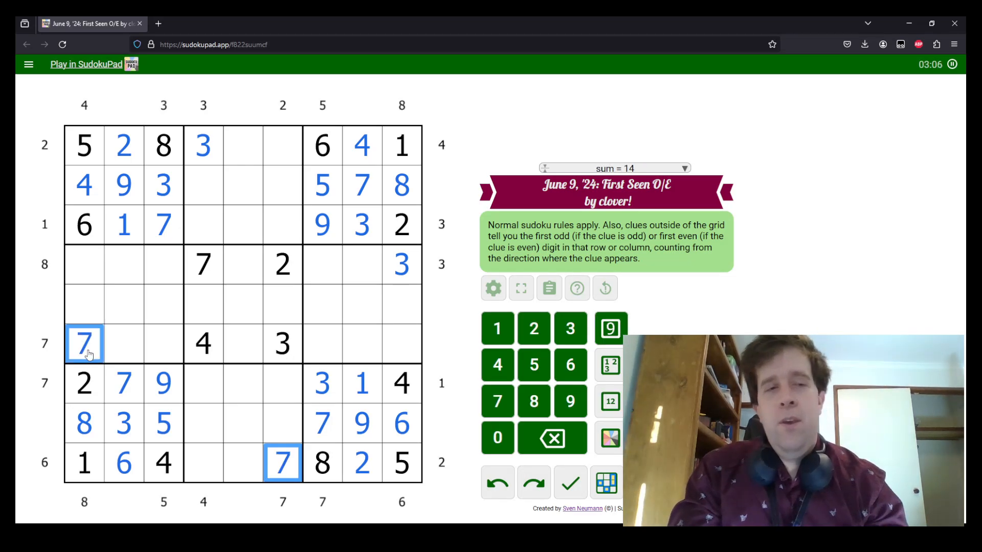
mouse_move(109, 390)
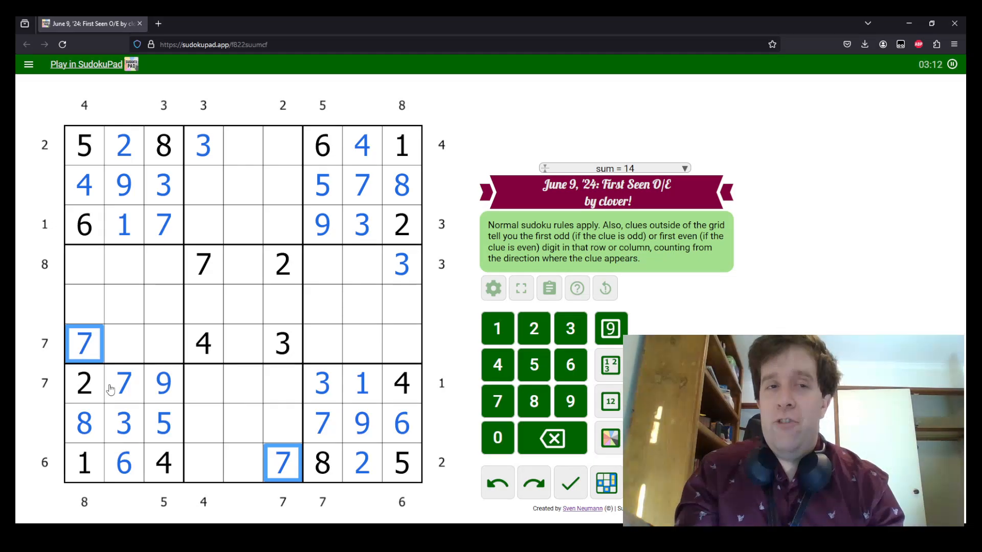
mouse_move(94, 317)
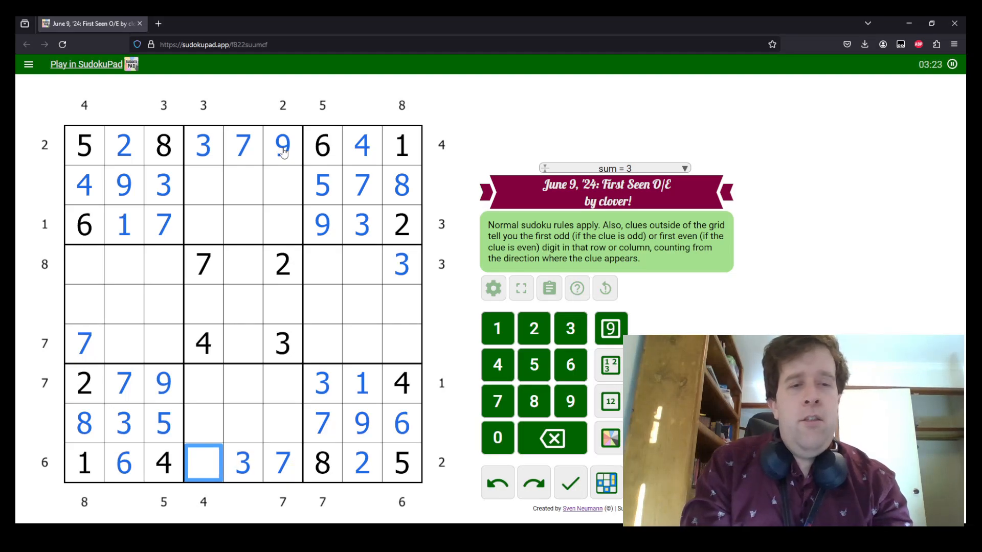
Complete row 9 with 9, enter 1 and 5 in columns 6 and 4, and pencil 2/6 candidates in row 2.
click(568, 401)
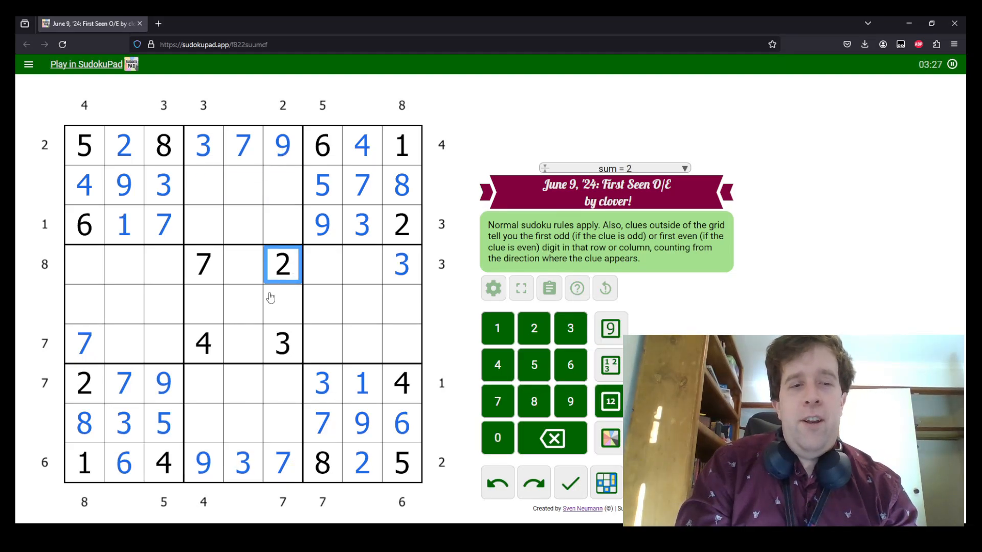
click(202, 344)
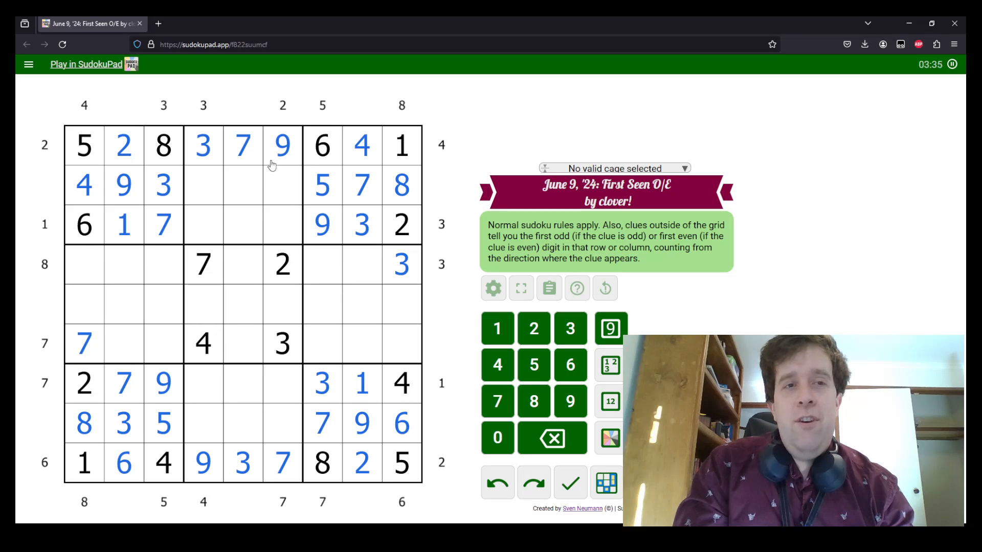
mouse_move(294, 121)
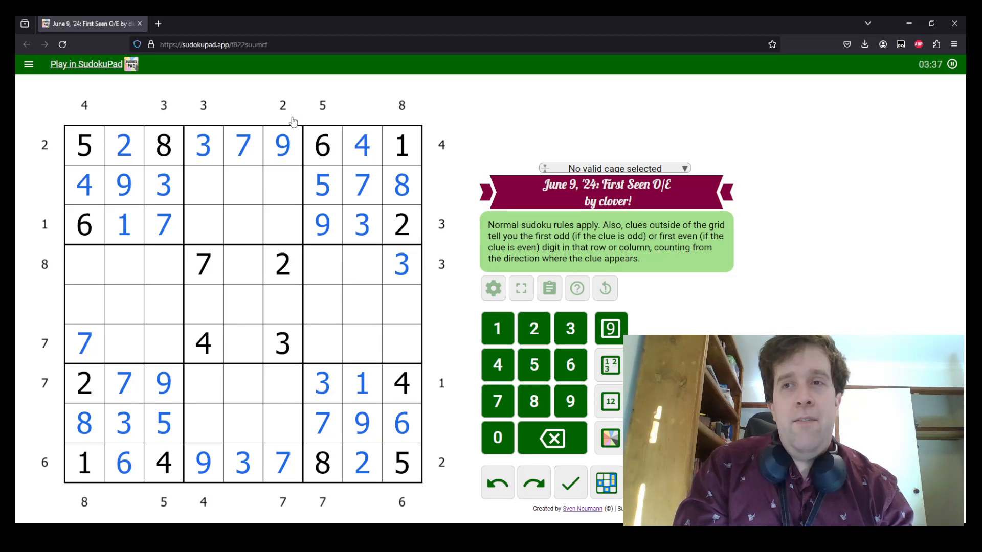
click(282, 184)
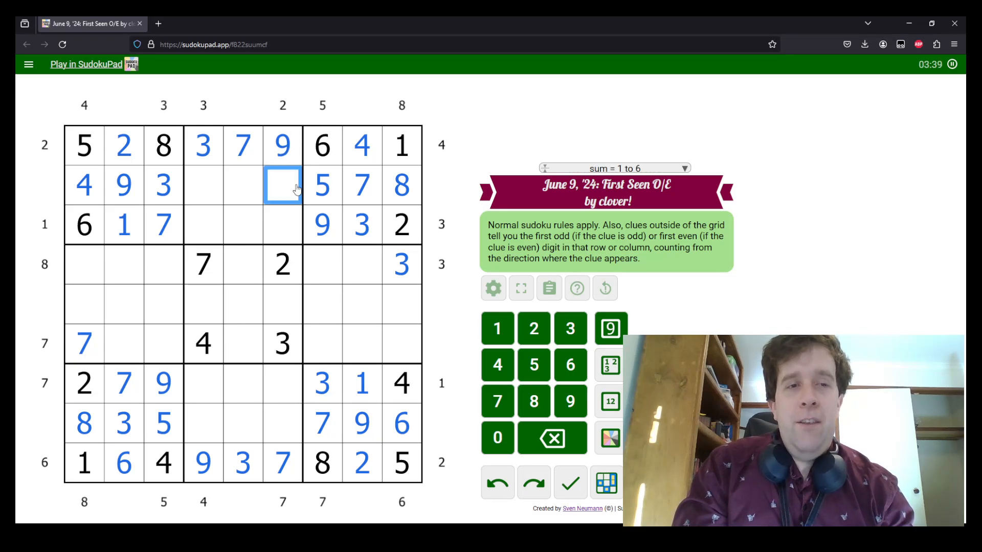
click(282, 224)
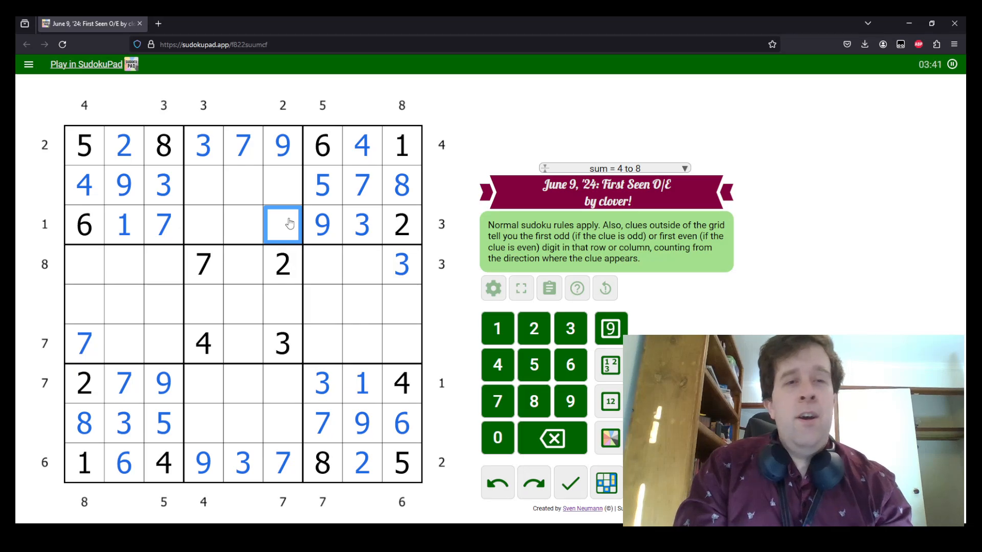
click(203, 422)
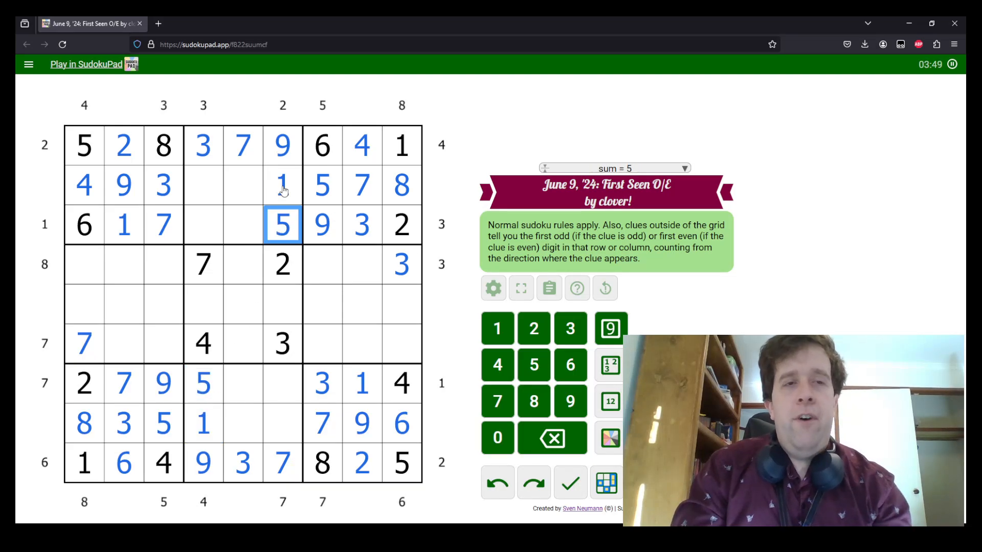
click(223, 185)
text(26)
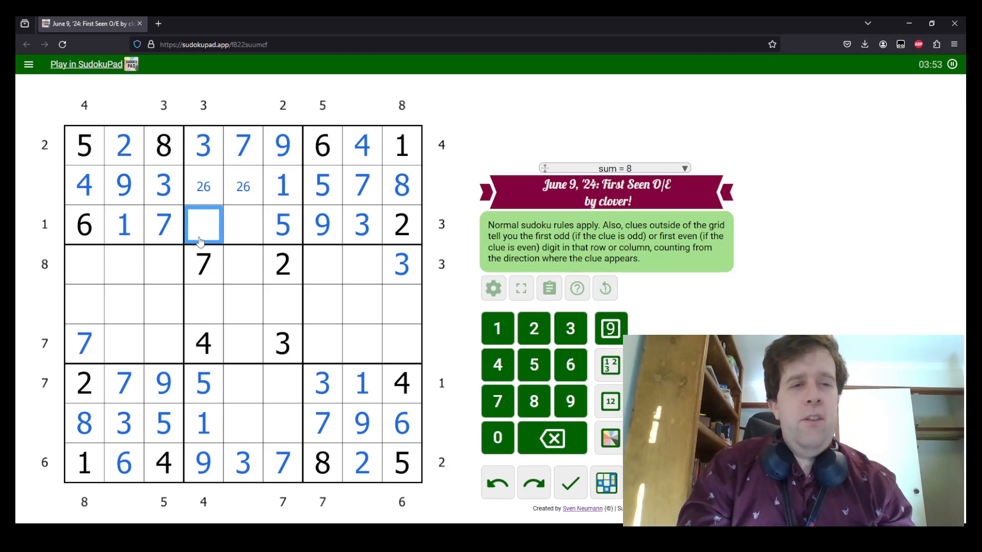
Finish the top- and bottom-middle boxes with 8 and 6, then complete columns 1 and 9.
text(8)
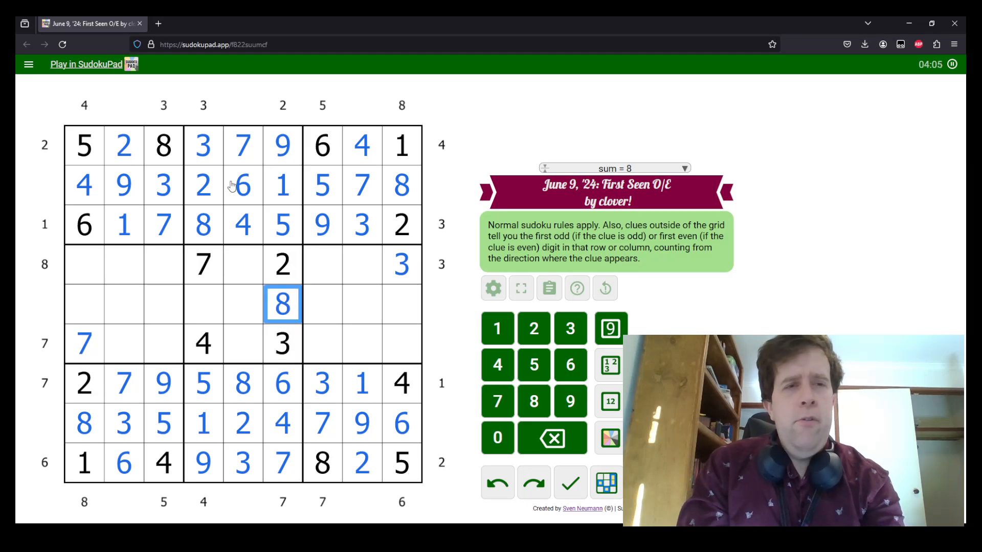
click(203, 305)
text(6)
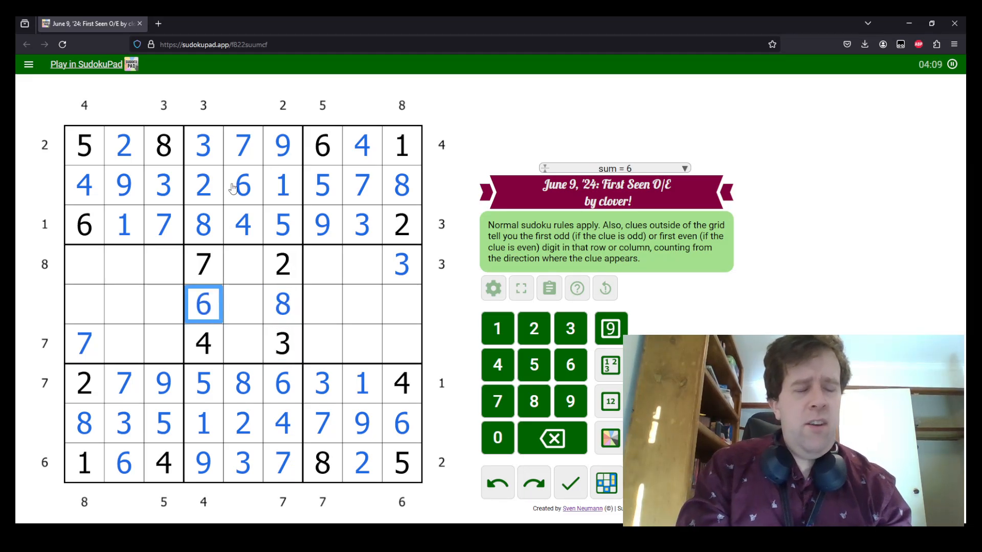
click(402, 263)
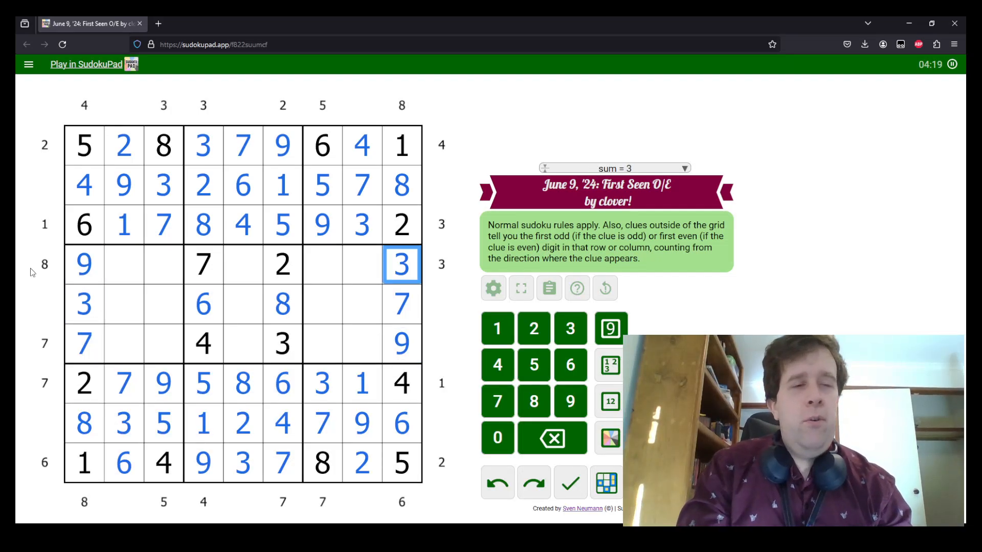
Mark 12/68 candidates in the middle-right box, place 9 in the centre and 4s and 5 in rows 4–5.
click(124, 264)
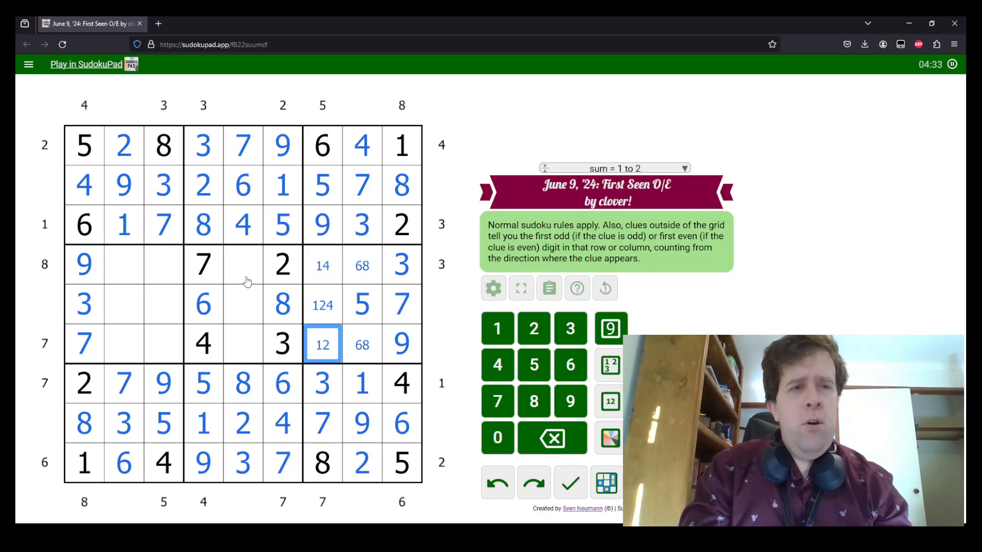
click(244, 264)
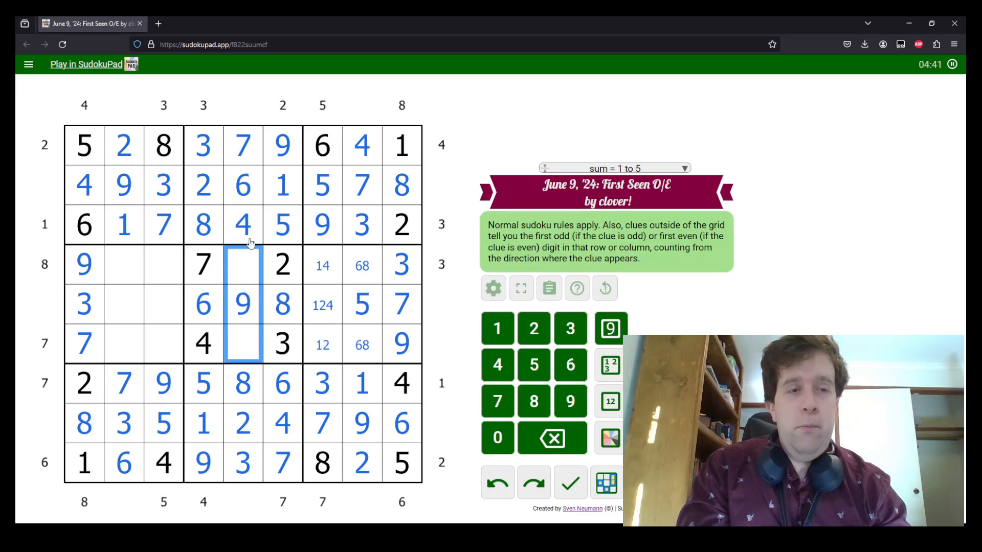
click(162, 265)
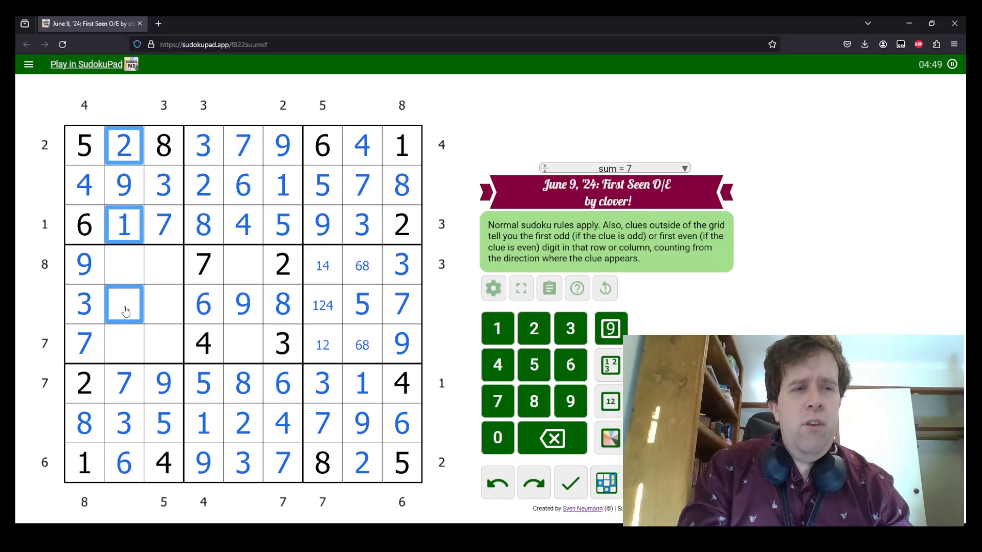
text(4)
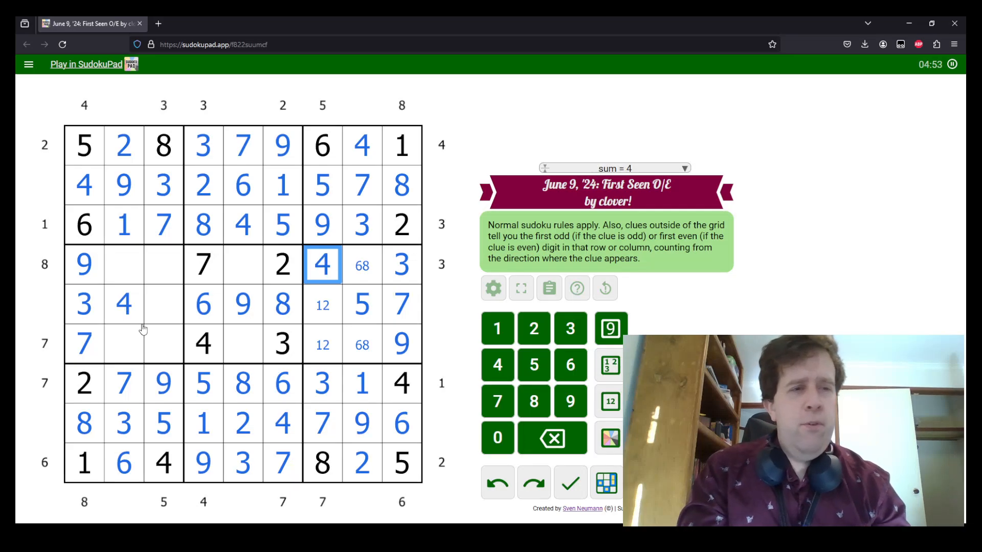
click(162, 304)
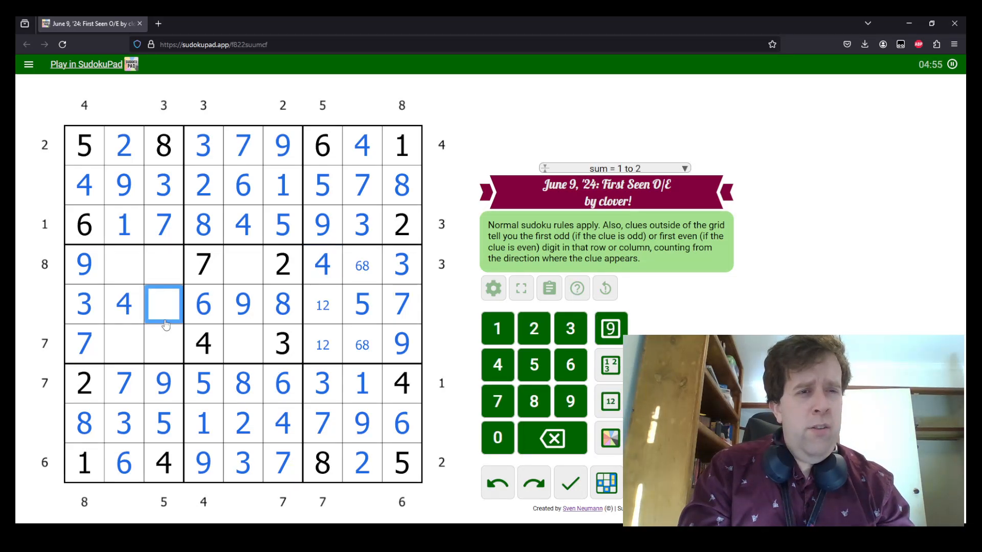